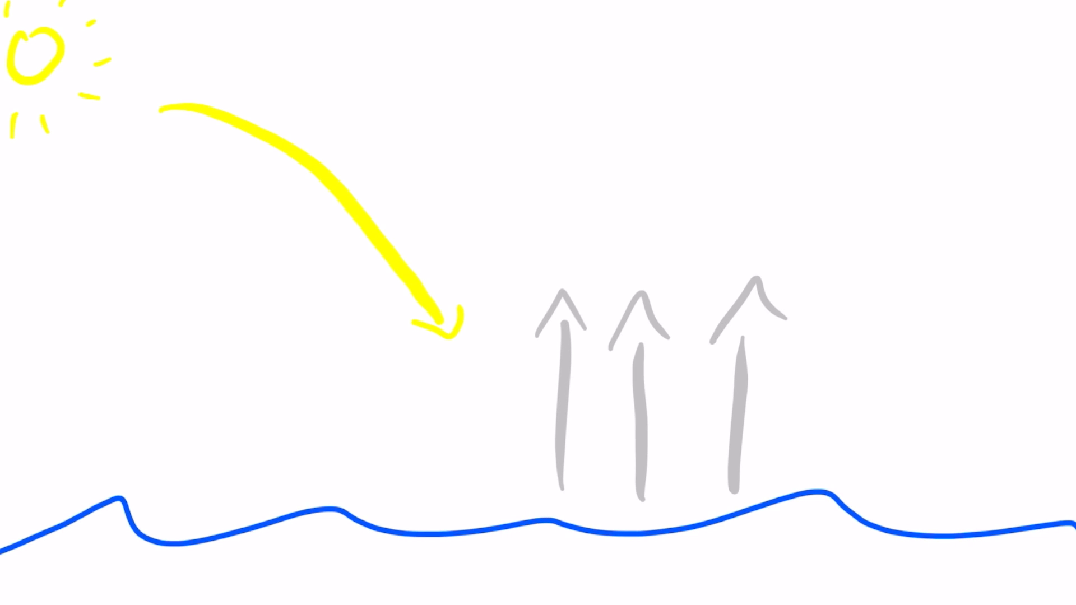
# Step: Label the rising grey arrows above the sea 'Water Vapour'
pyautogui.write('Water Vapour')
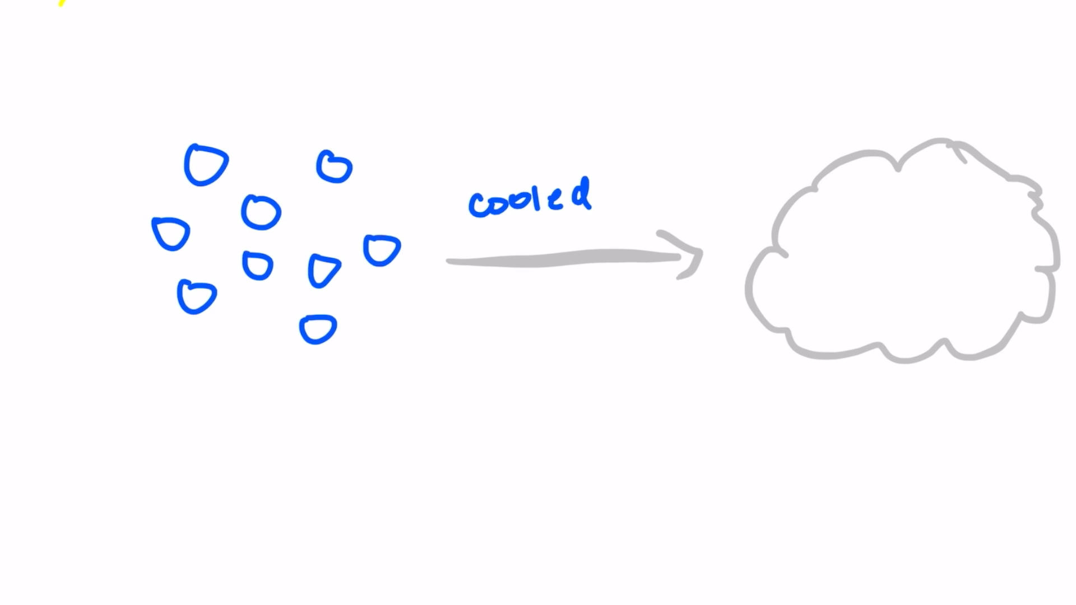
# Step: Write 'condensation' beside the droplets turning into the grey cloud
pyautogui.write('condensation')
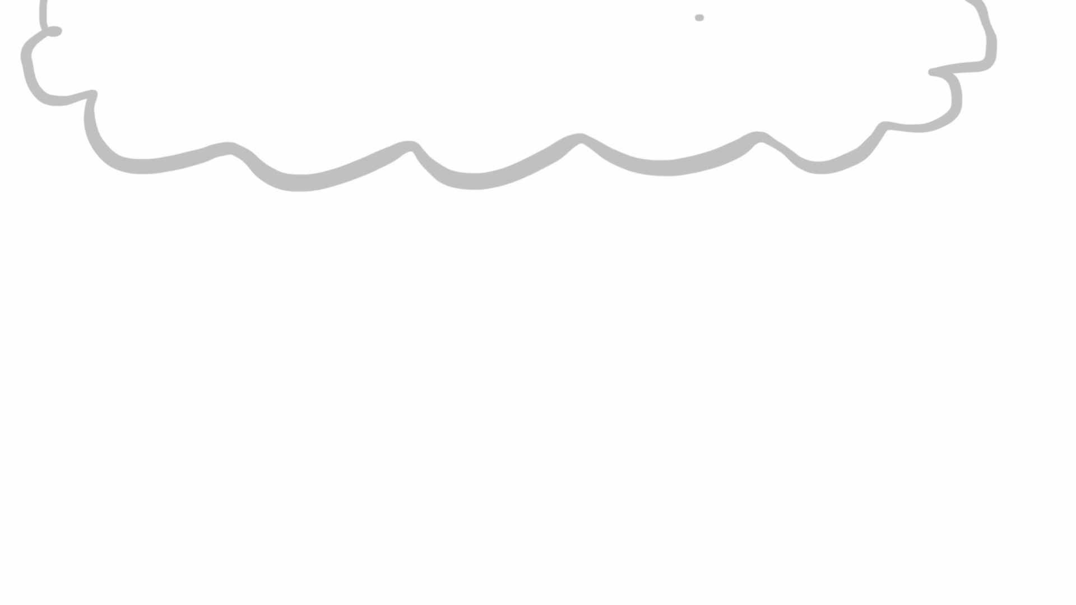
# Step: Draw a short stroke beneath the grey cloud as part of the cycle diagram arrows
pyautogui.moveTo(192, 246); pyautogui.dragTo(220, 288)
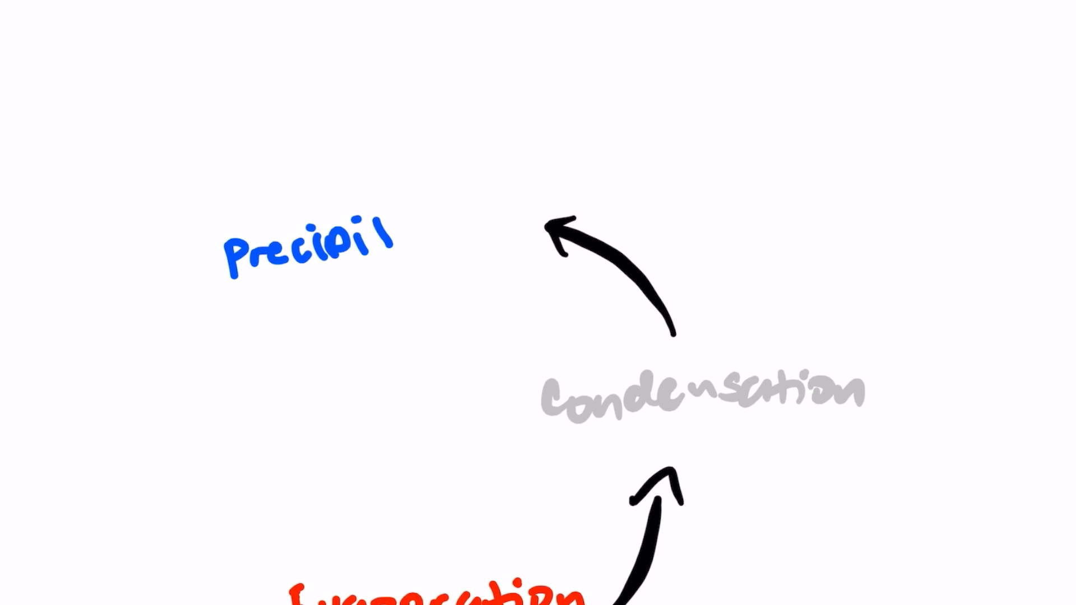
# Step: Complete the blue 'Precipitation' label by writing 'tation' at the arrow's end
pyautogui.write('tation')
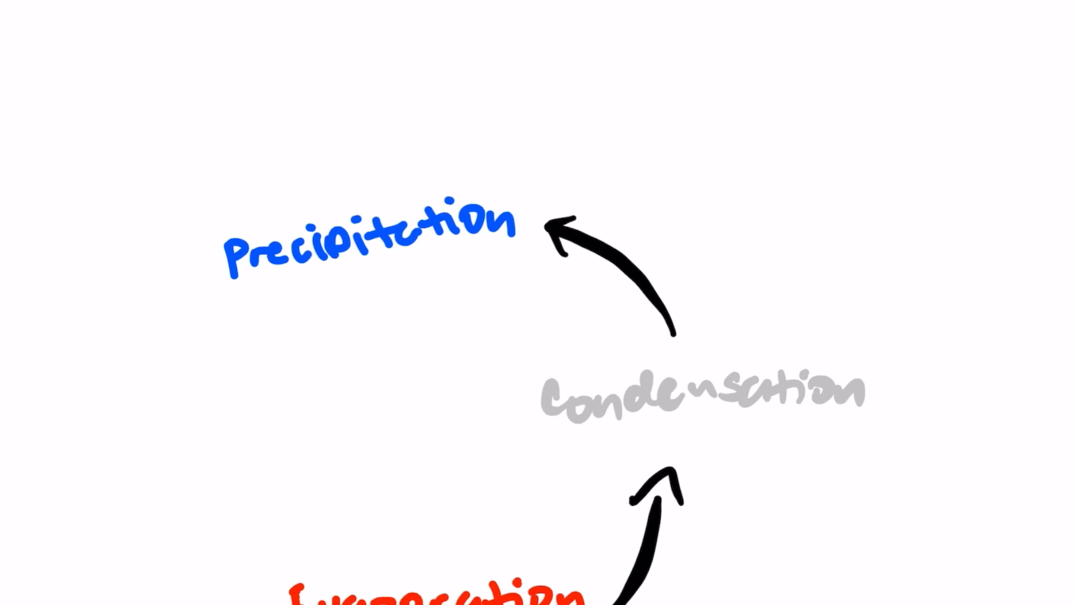